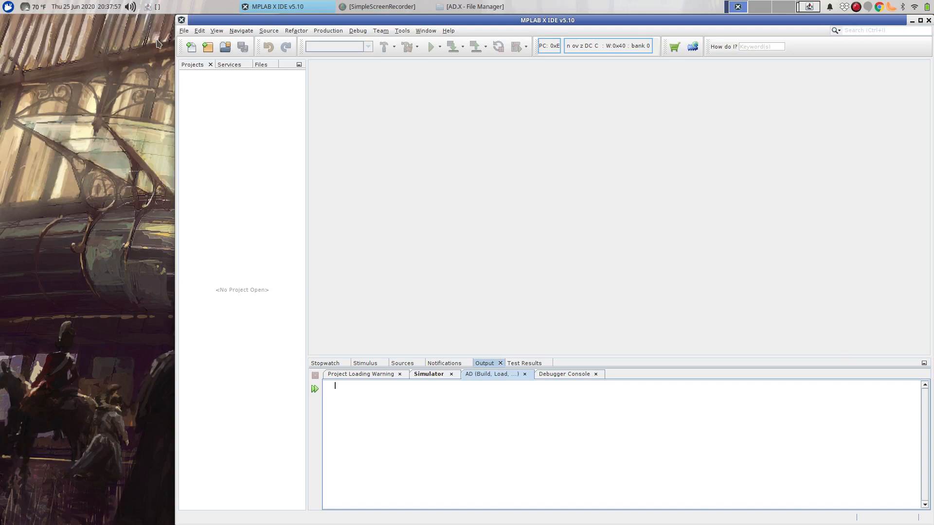
mouse_move(187, 37)
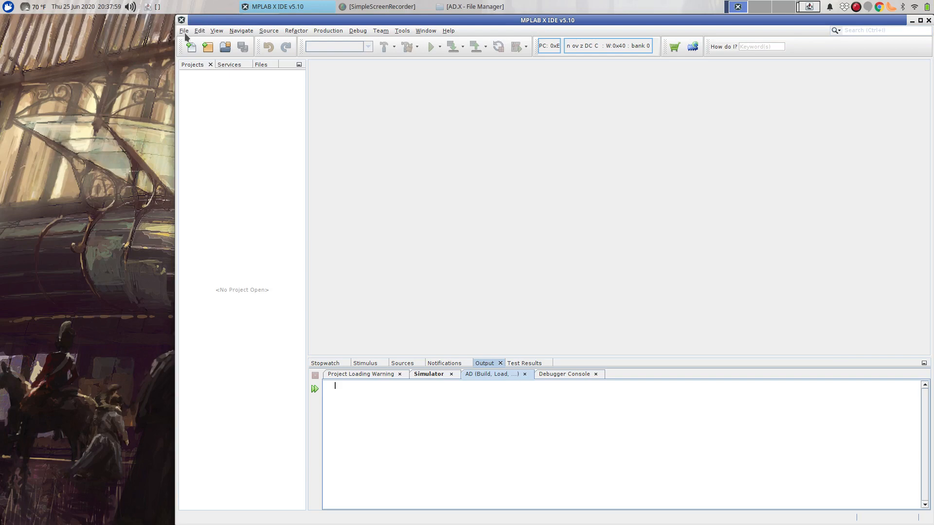
- Reopen the recent AD project from the File menu
left_click(184, 31)
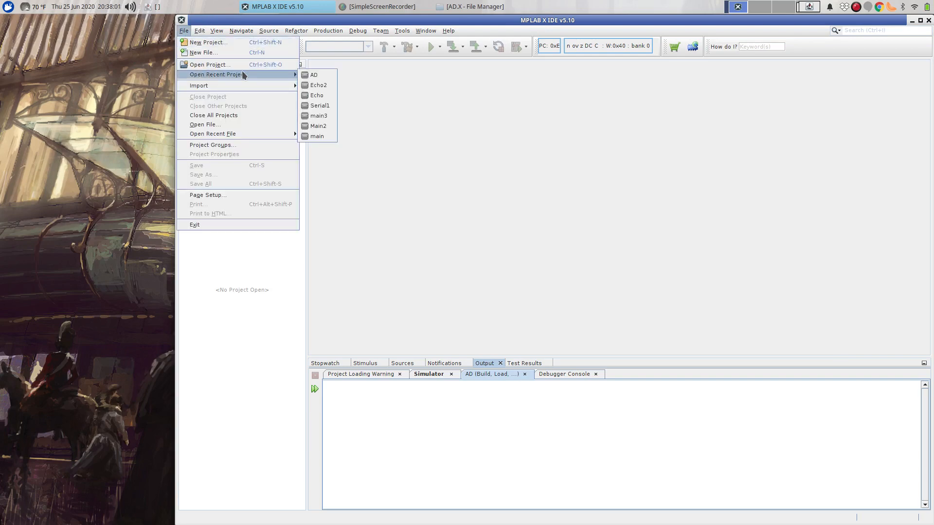
left_click(314, 75)
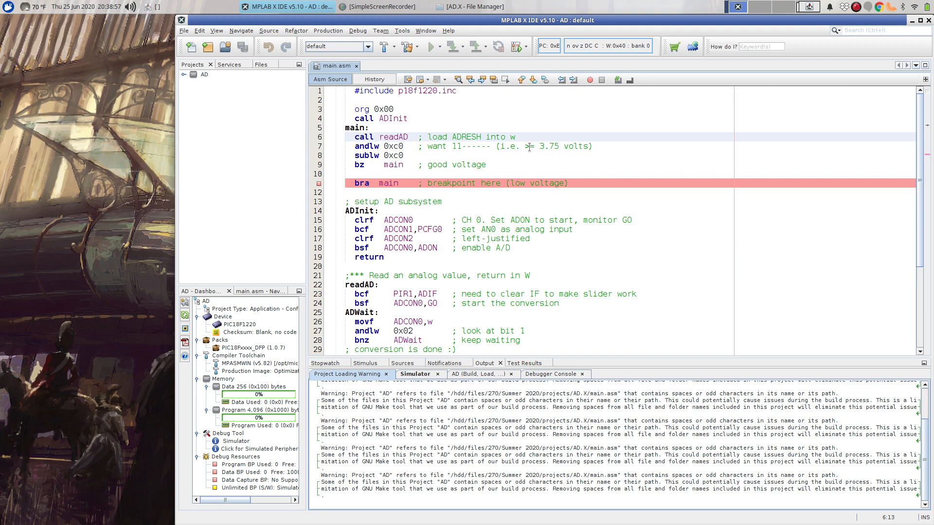
mouse_move(426, 184)
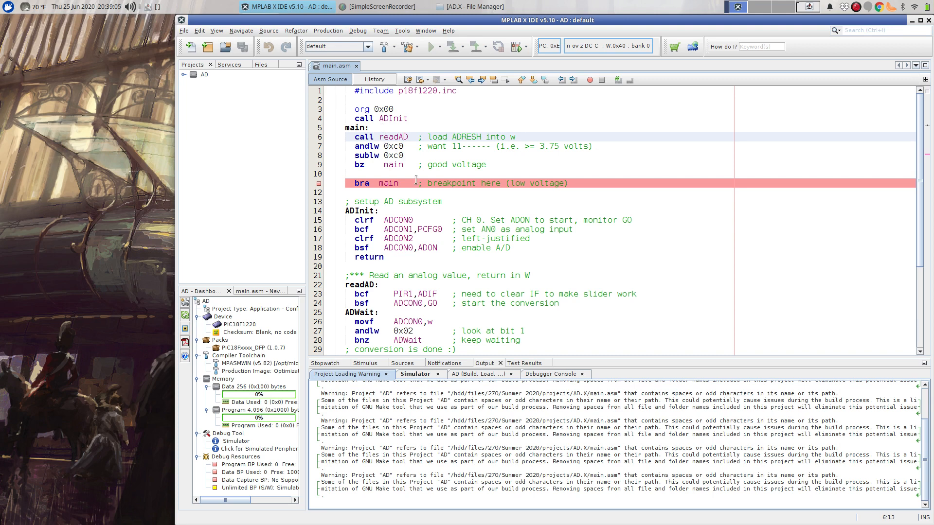
mouse_move(438, 290)
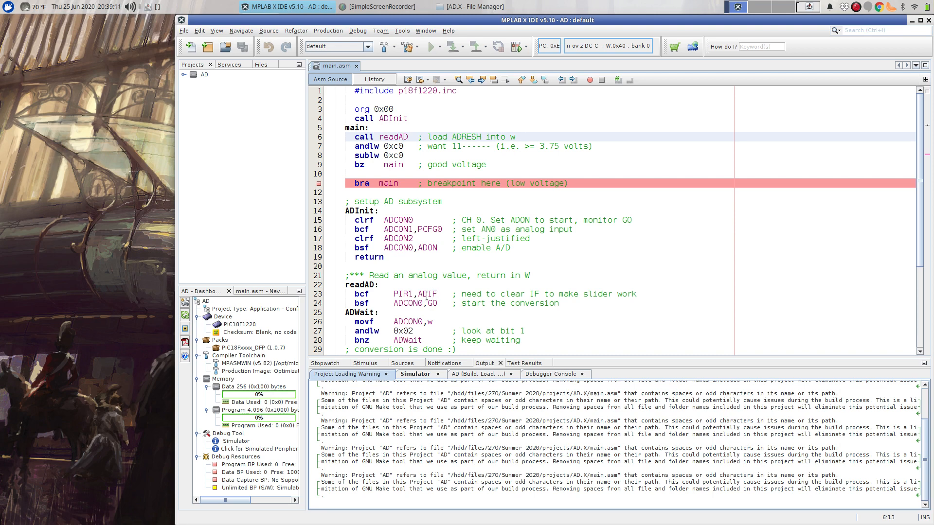
- Review main.asm in the editor with the breakpoint on the low-voltage branch at line 11
left_click(404, 136)
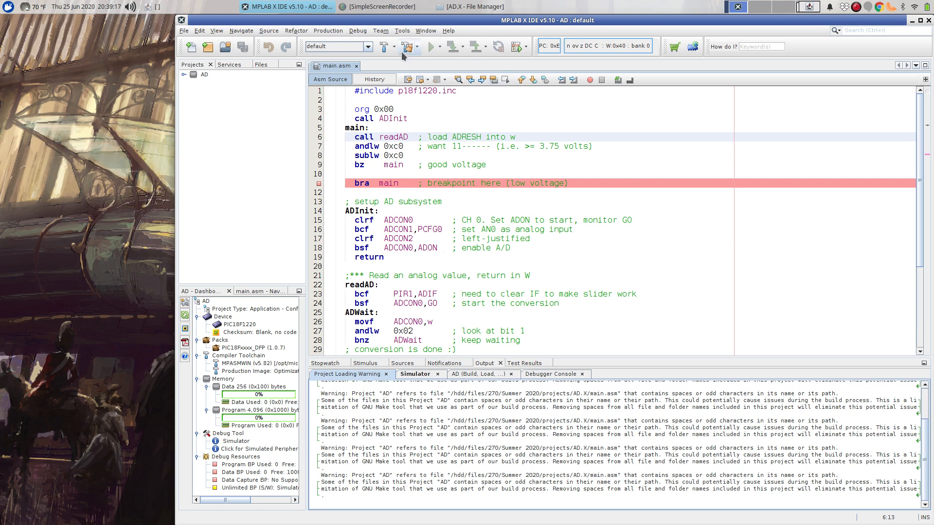
- Clean and build AD, start the simulator debug session and continue to the line 11 breakpoint
left_click(409, 47)
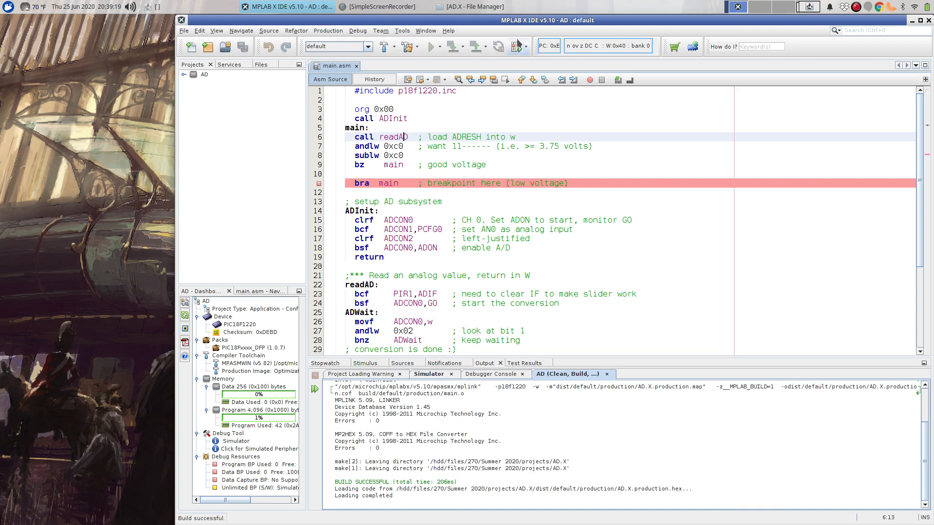
left_click(434, 47)
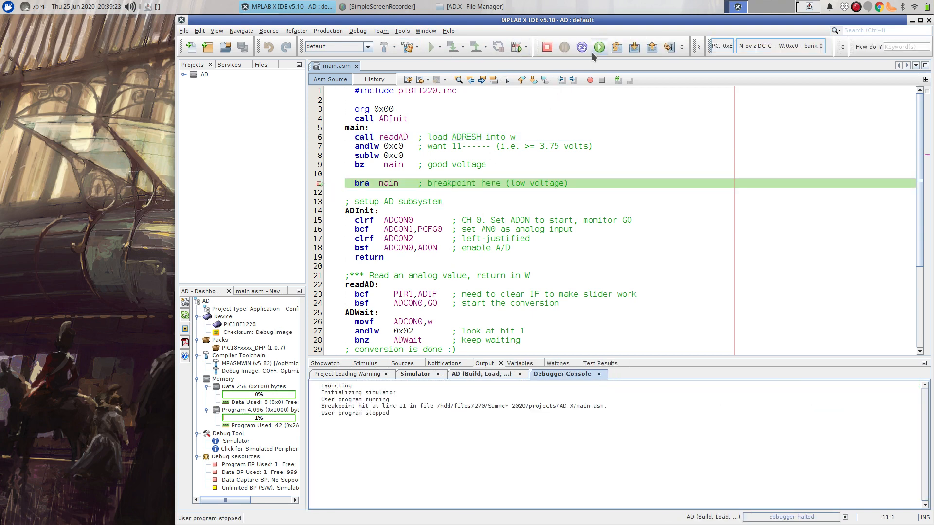
left_click(598, 47)
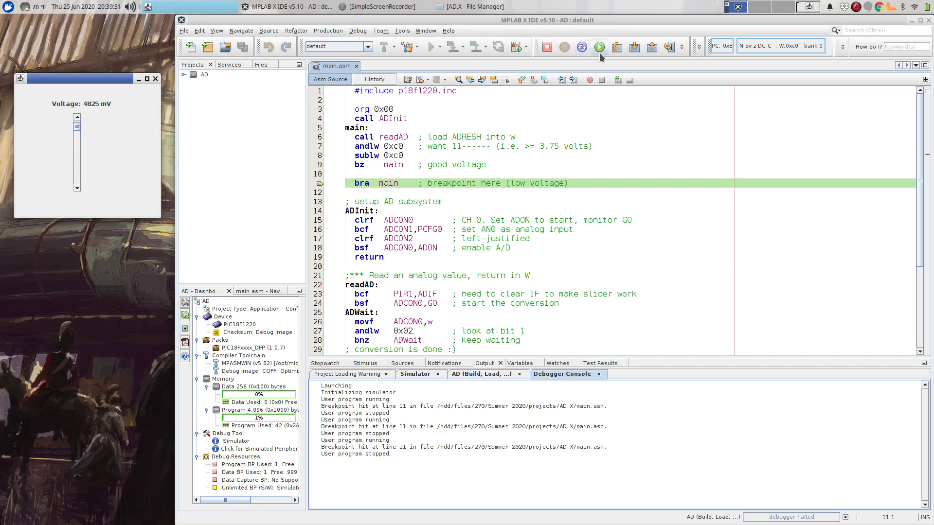
- Resume, then slide the simulated voltage above 3.75 V and down to about 3749 mV to hit the breakpoint
left_click(599, 47)
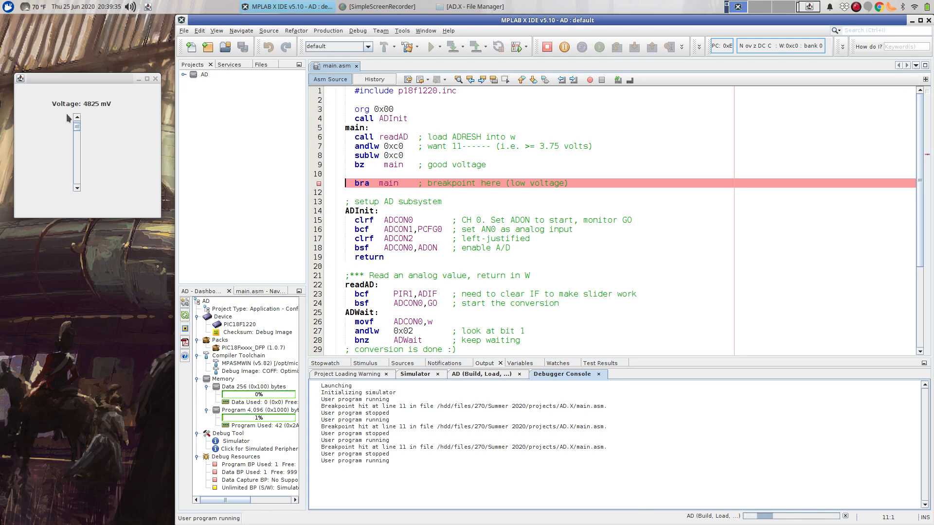
mouse_move(76, 87)
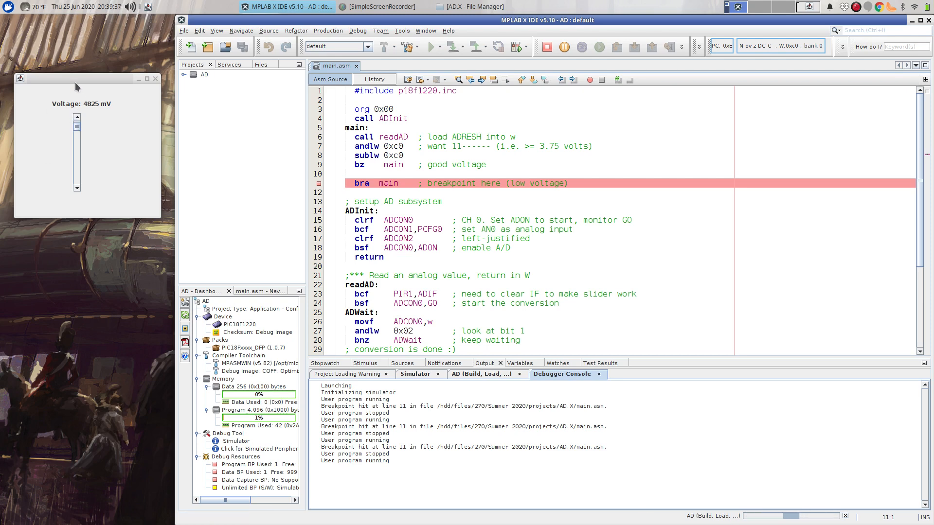
left_click_drag(87, 78, 757, 297)
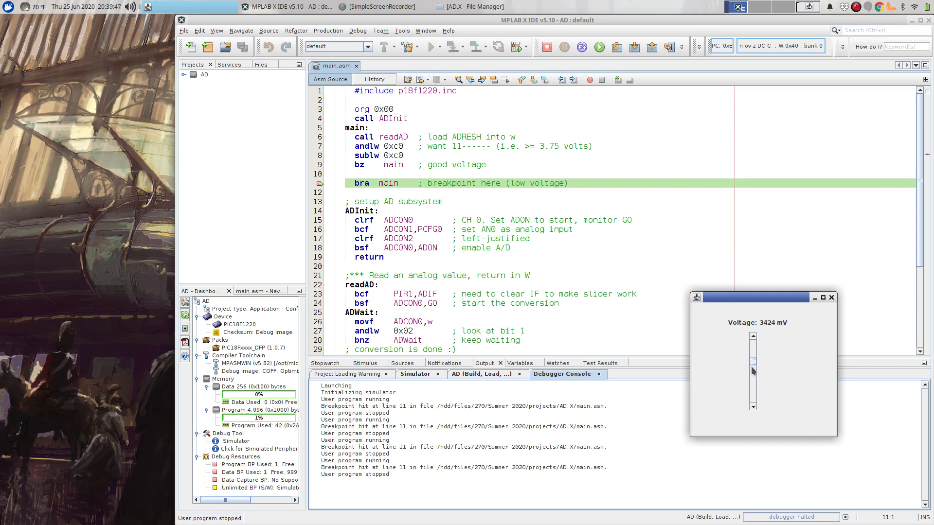
left_click_drag(753, 370, 753, 337)
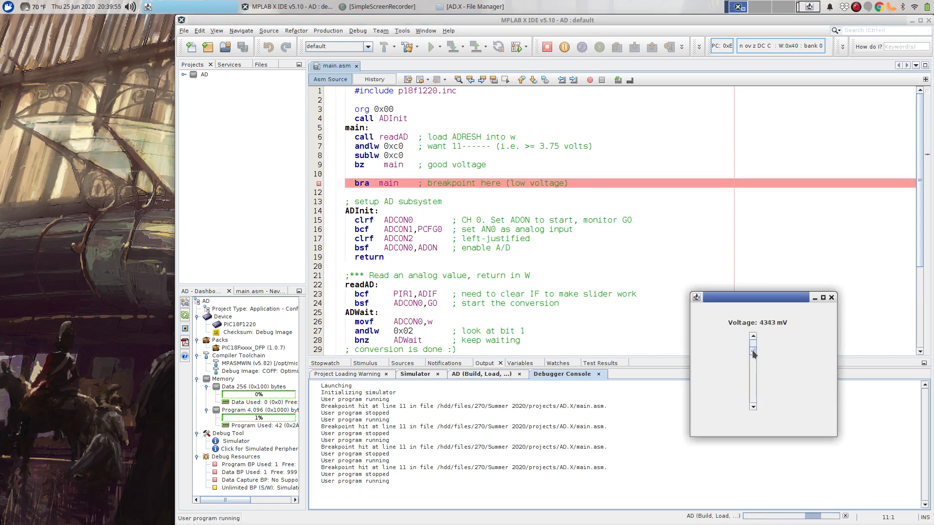
left_click_drag(753, 354, 753, 363)
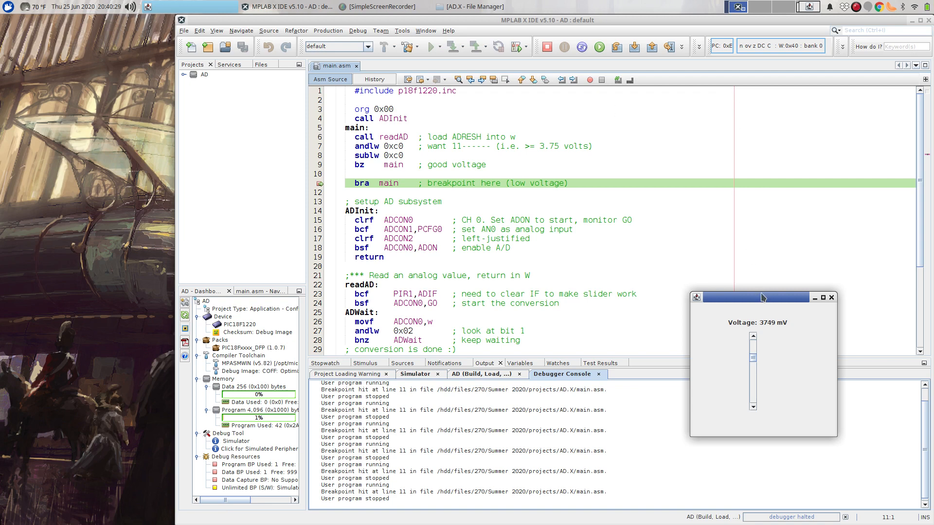
- Detach and reattach the SCL stimulus file in the Stimulus panel
left_click_drag(762, 297, 119, 104)
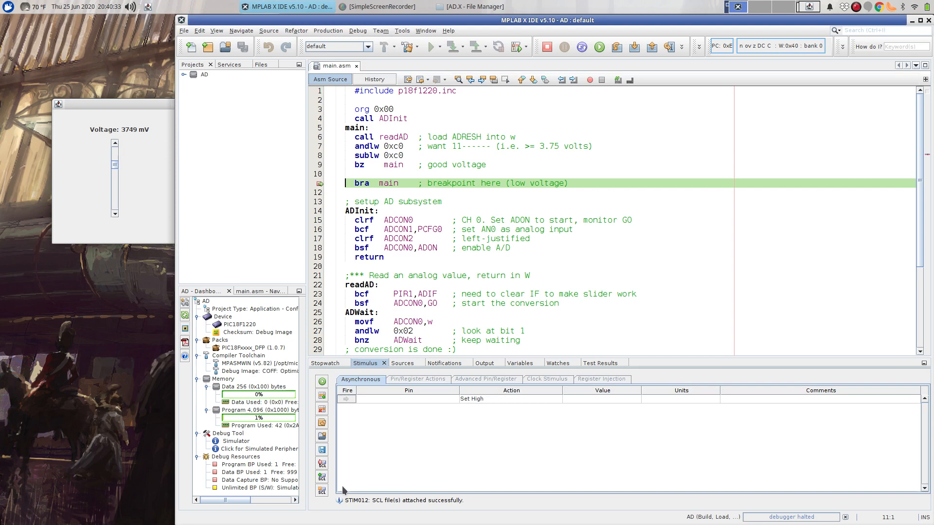
left_click(322, 479)
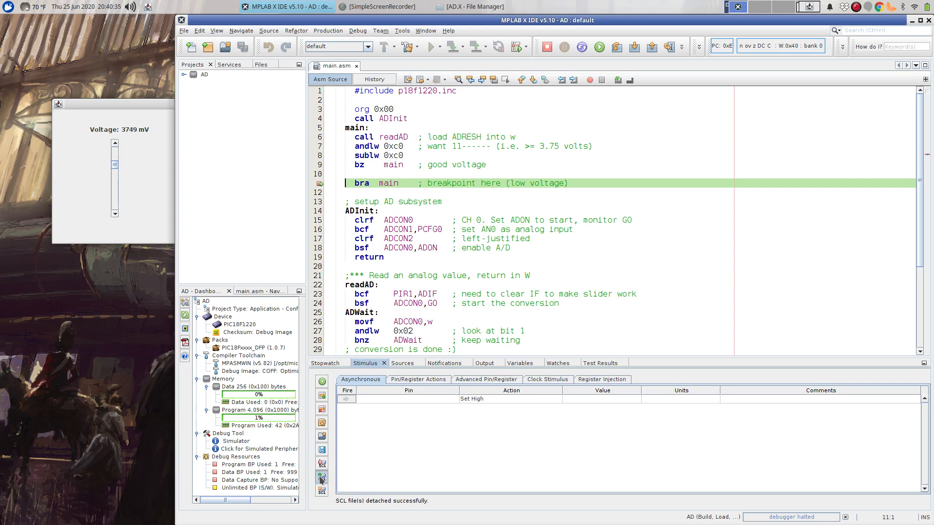
left_click(320, 479)
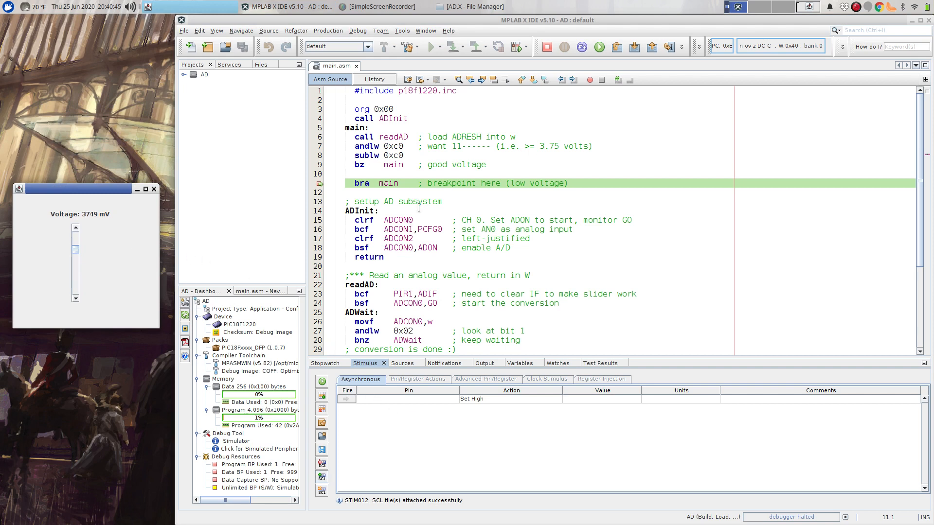
mouse_move(132, 244)
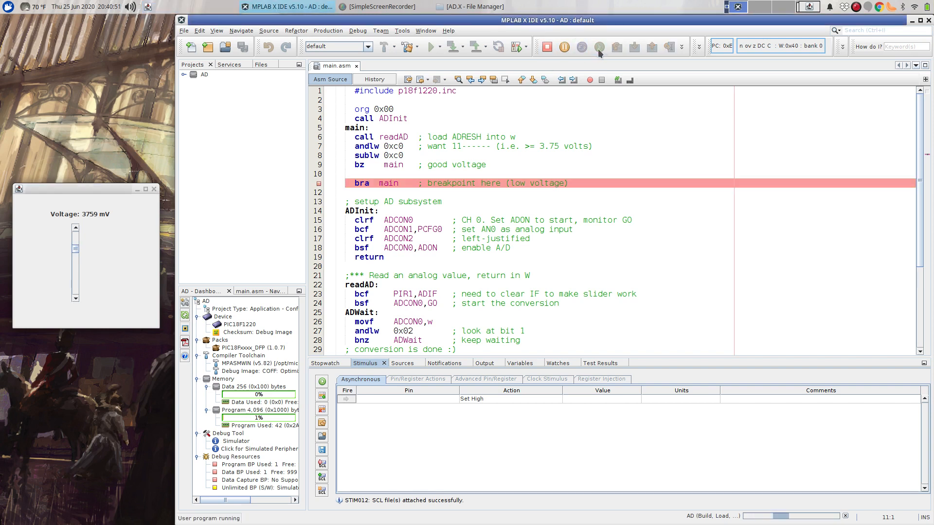
mouse_move(600, 48)
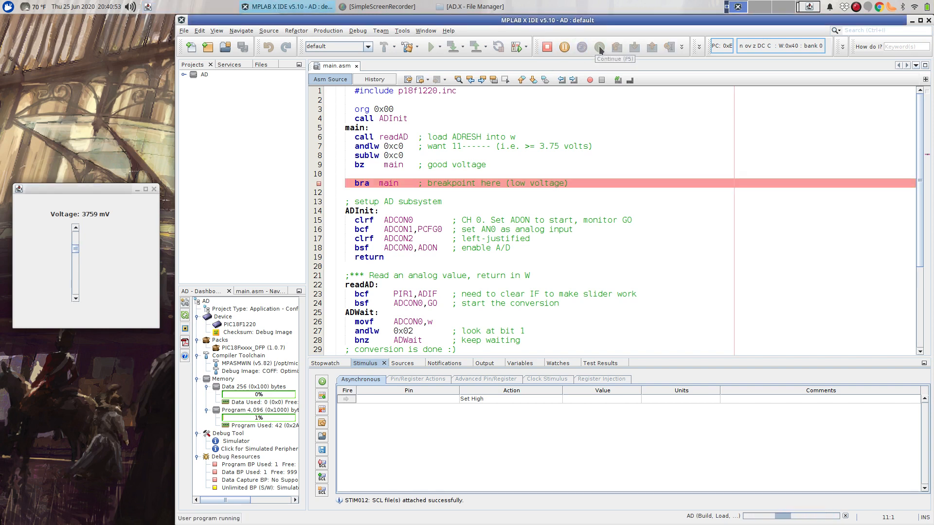